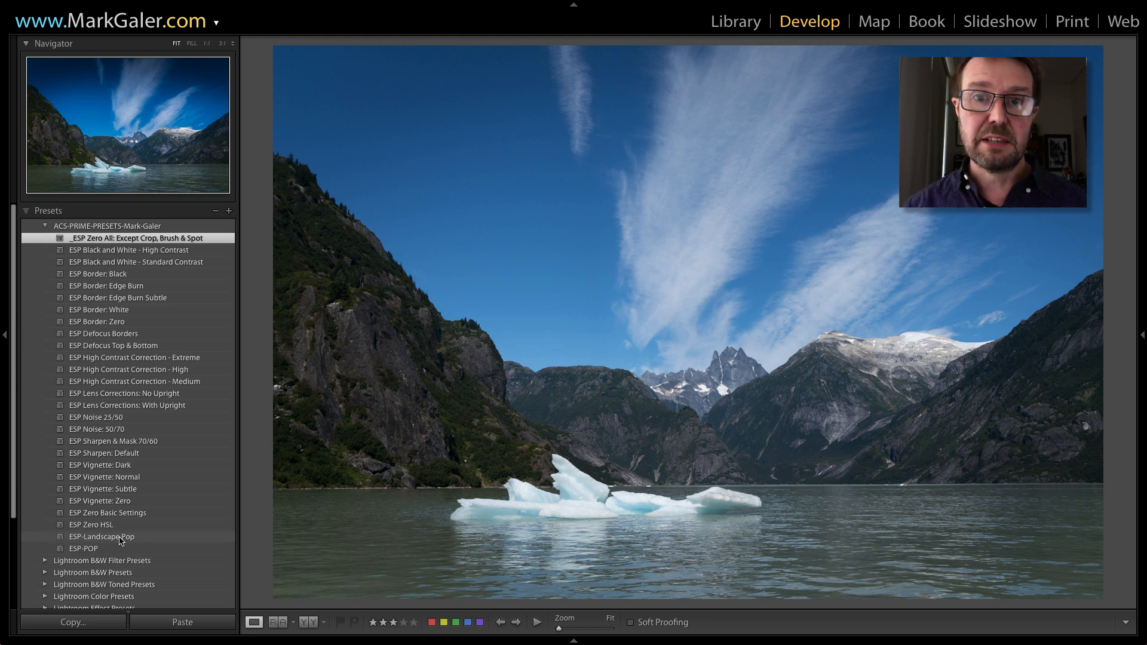
Apply the ESP-Landscape Pop preset, then the ESP Black and White - High Contrast preset.
click(120, 540)
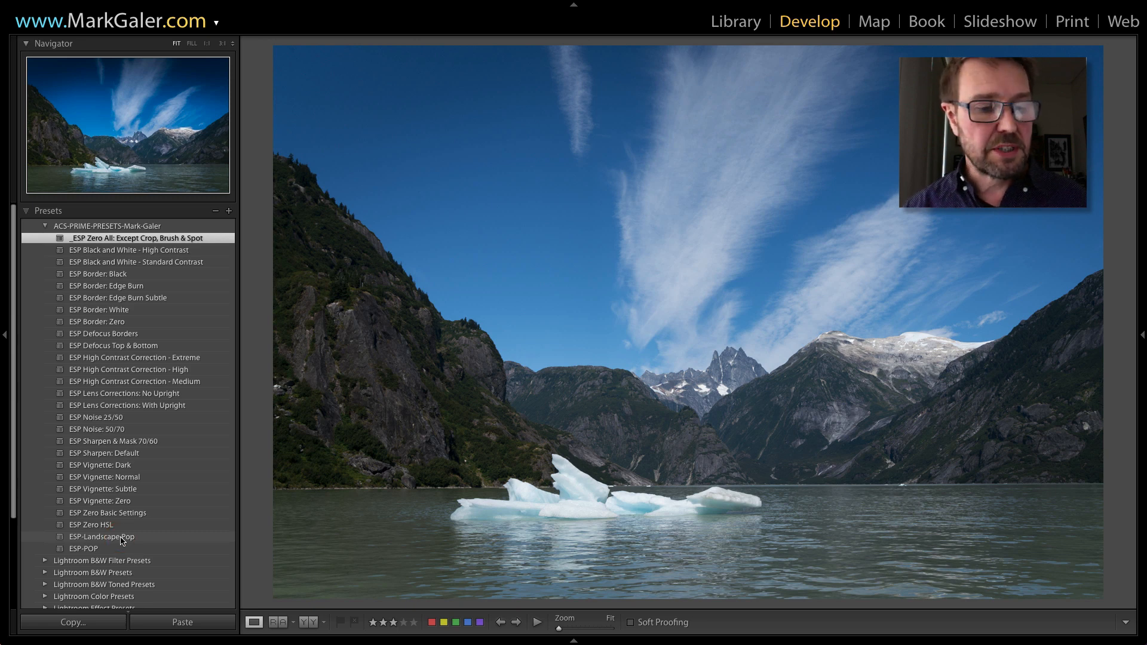
click(103, 537)
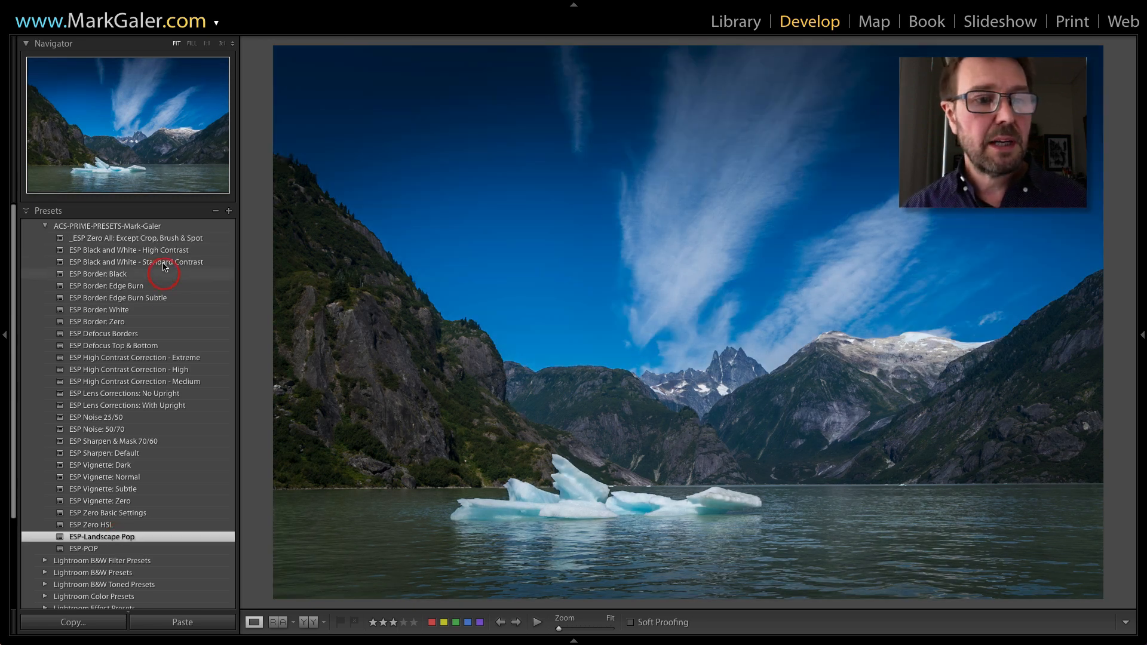
click(128, 249)
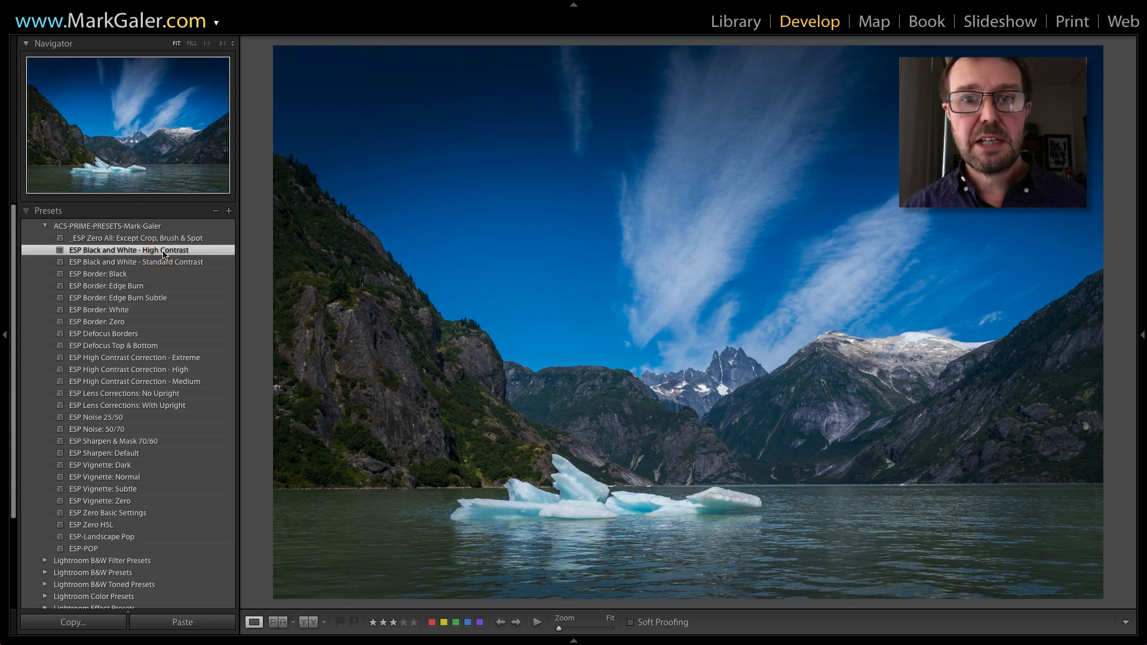
click(126, 249)
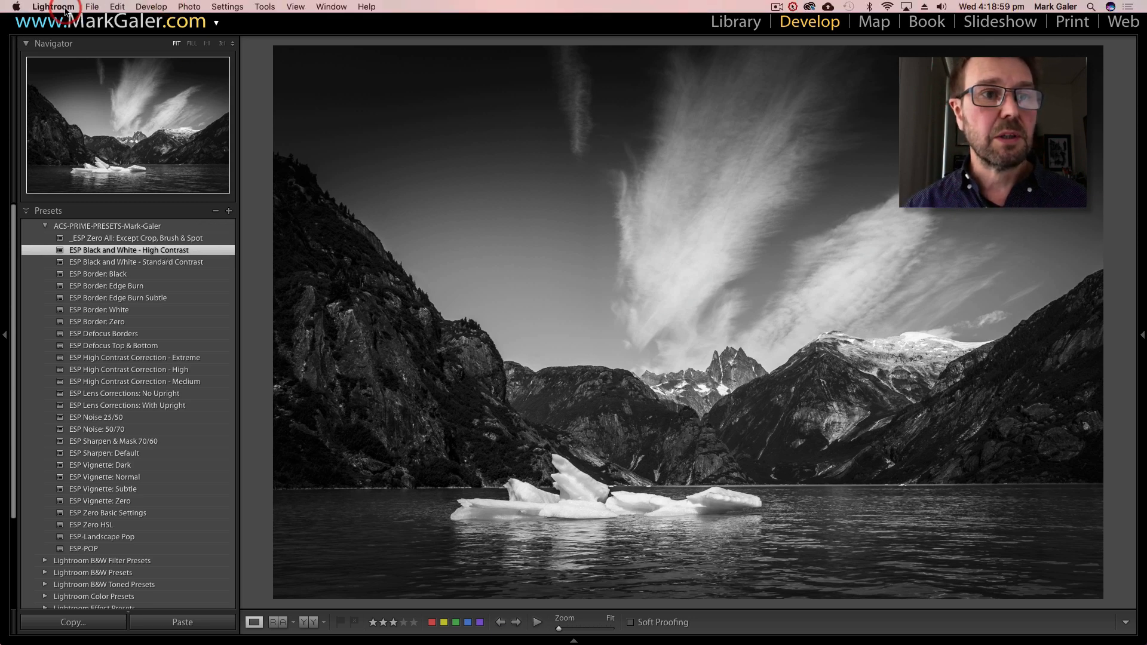
Reveal the Lightroom presets folder in Finder from the Presets preferences.
click(51, 7)
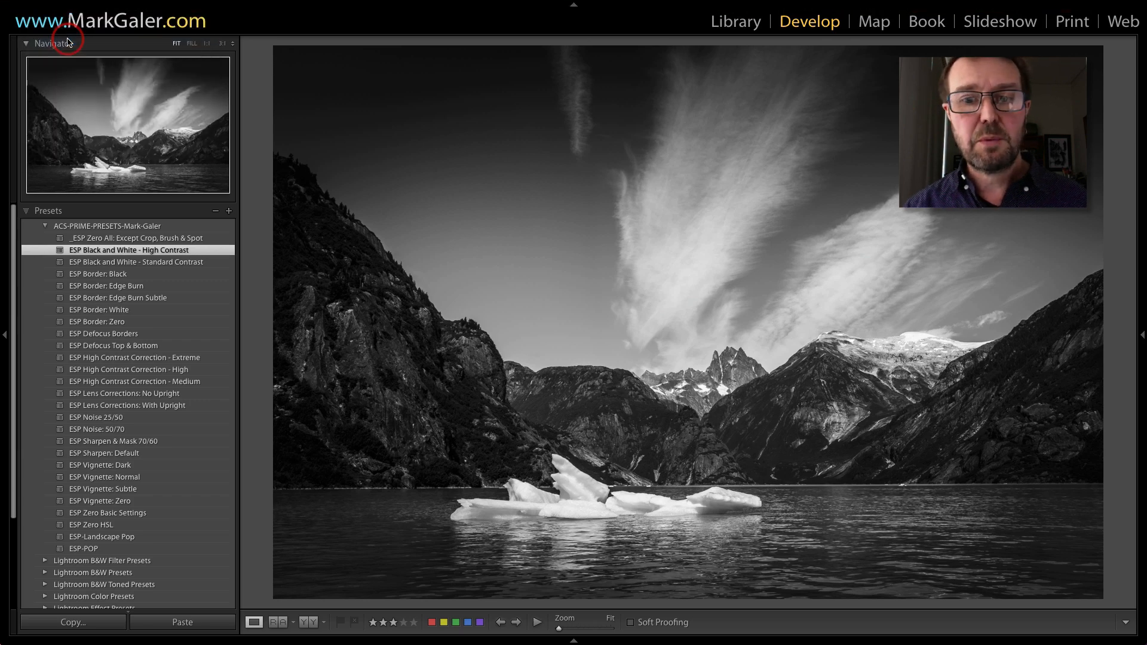
click(219, 18)
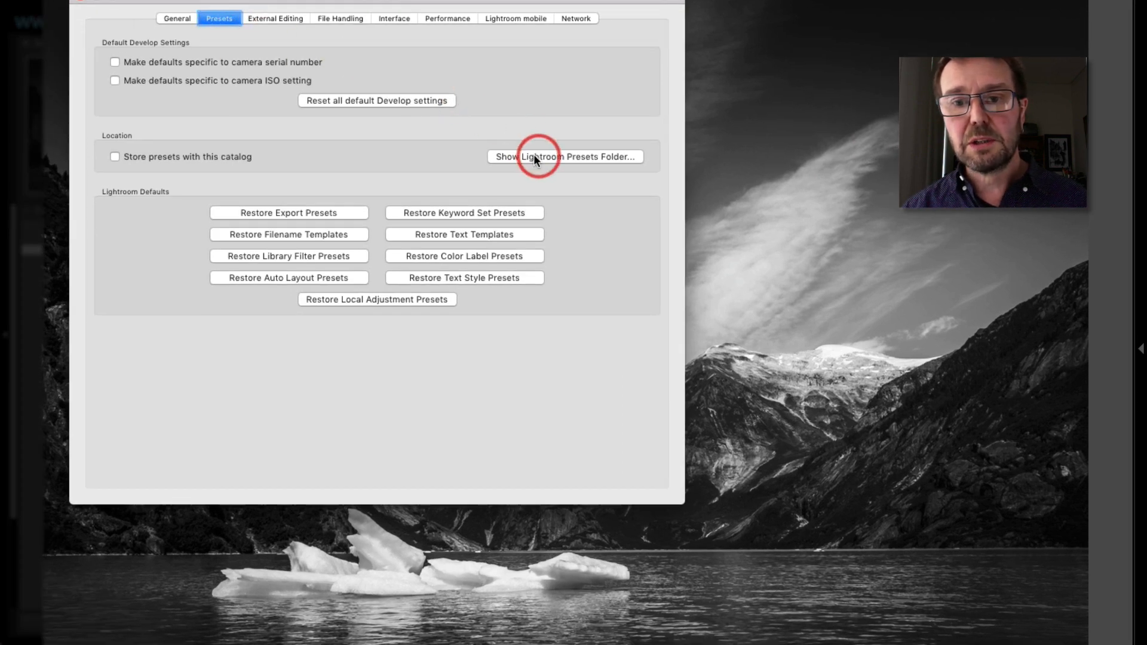
click(565, 156)
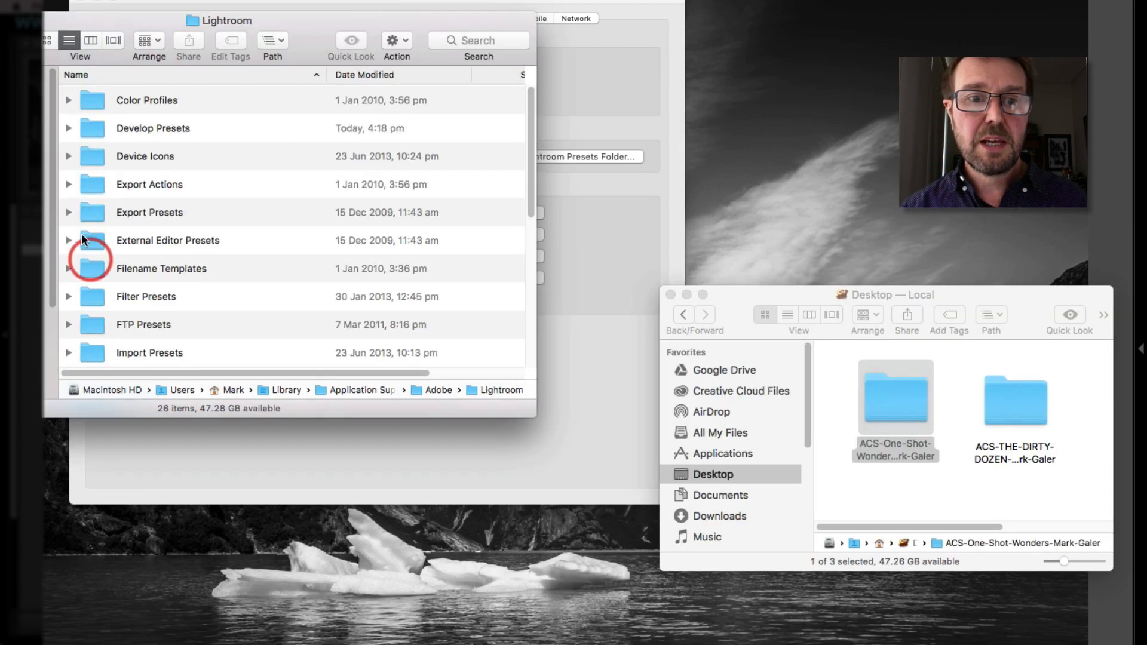
Move the ACS-One-Shot-Wonders folder into Develop Presets and close Preferences.
double_click(153, 128)
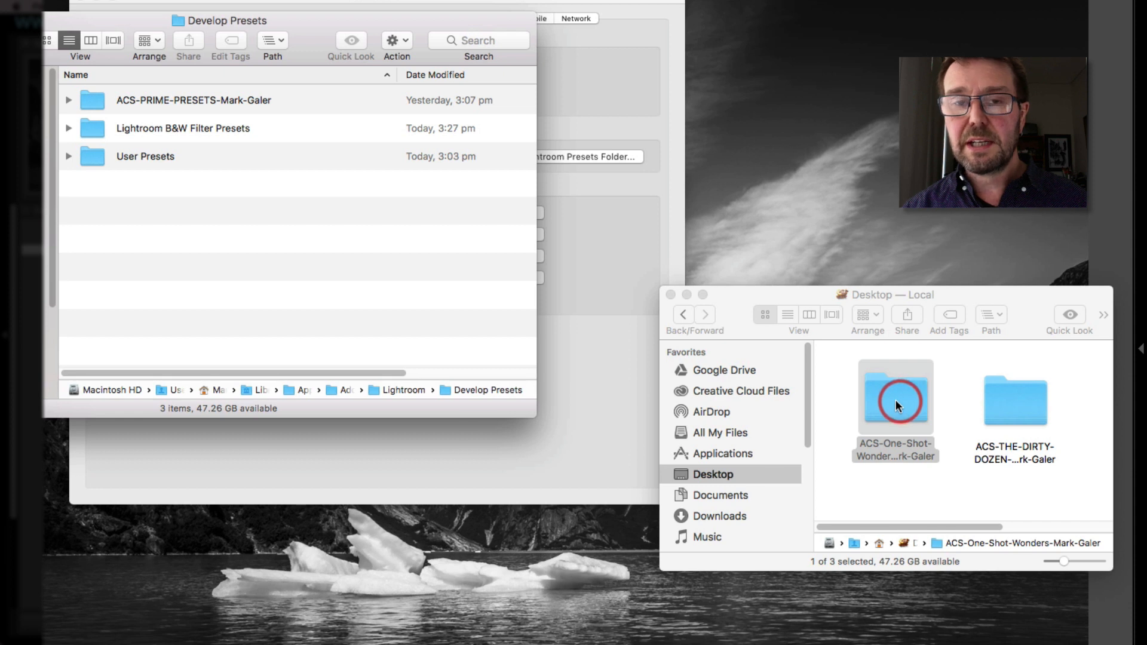
drag(895, 399, 183, 221)
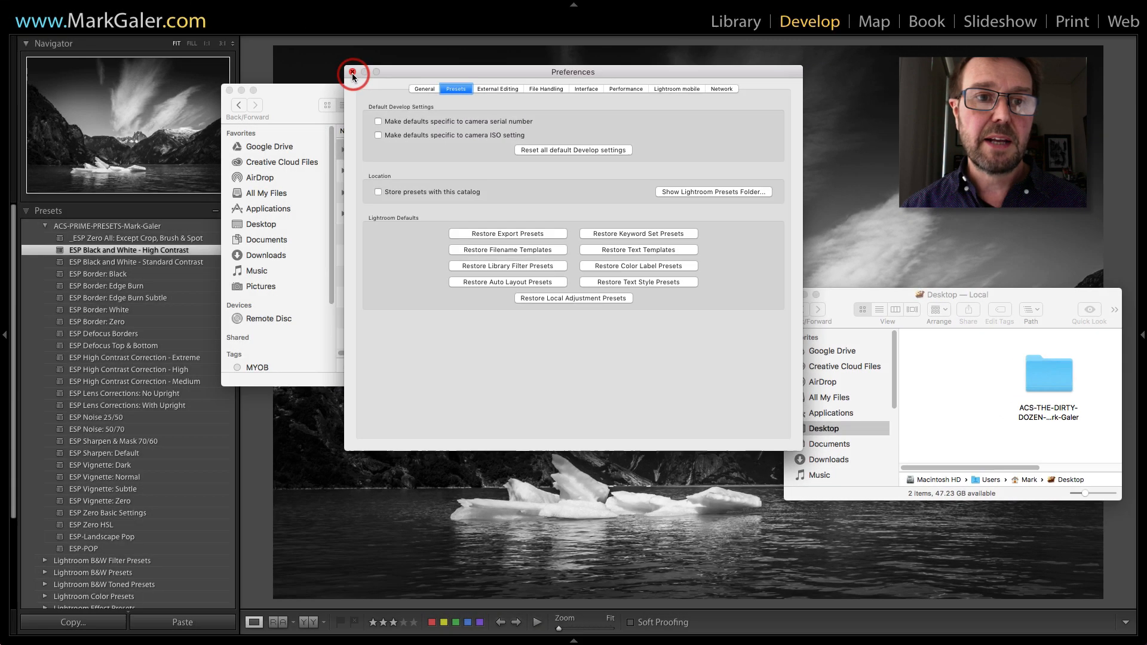
click(352, 70)
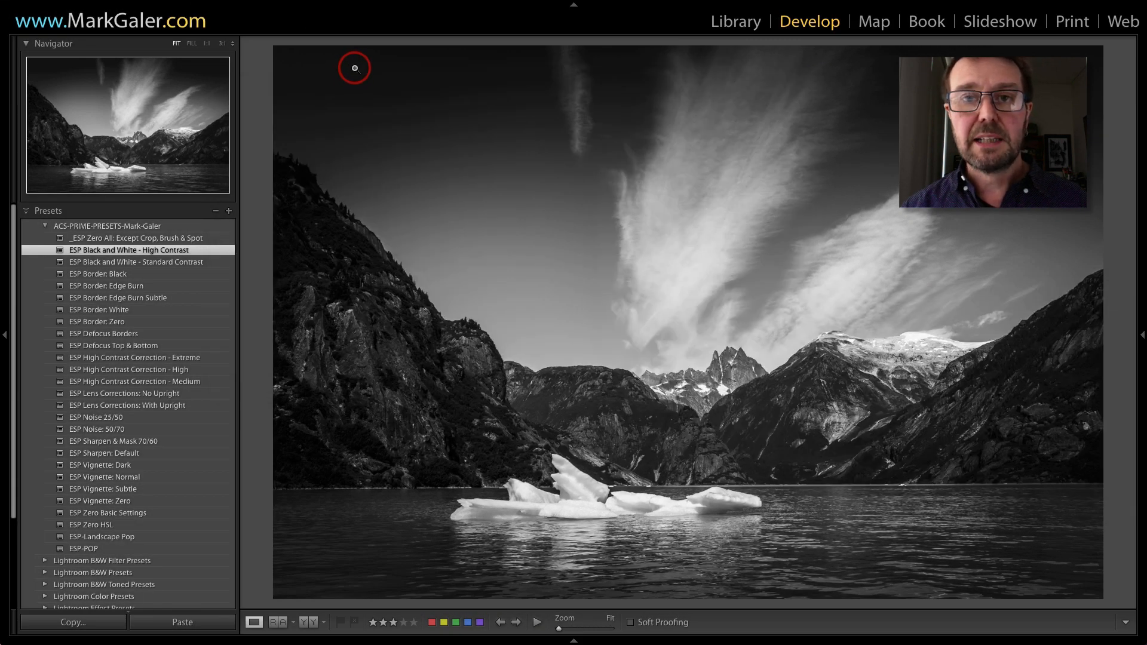